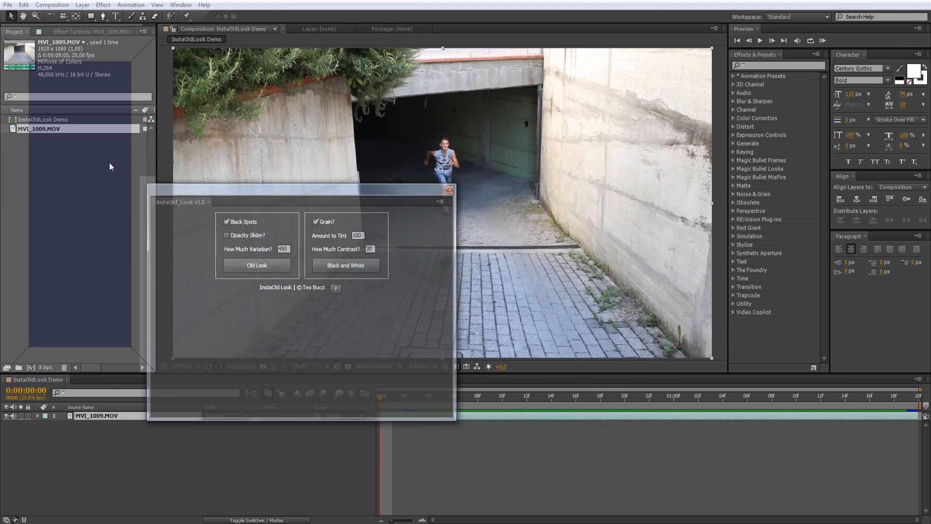
Drag the InstaOld_Look v1.0 panel over the Composition viewer, clear of the tunnel footage.
left_click_drag(297, 201, 409, 133)
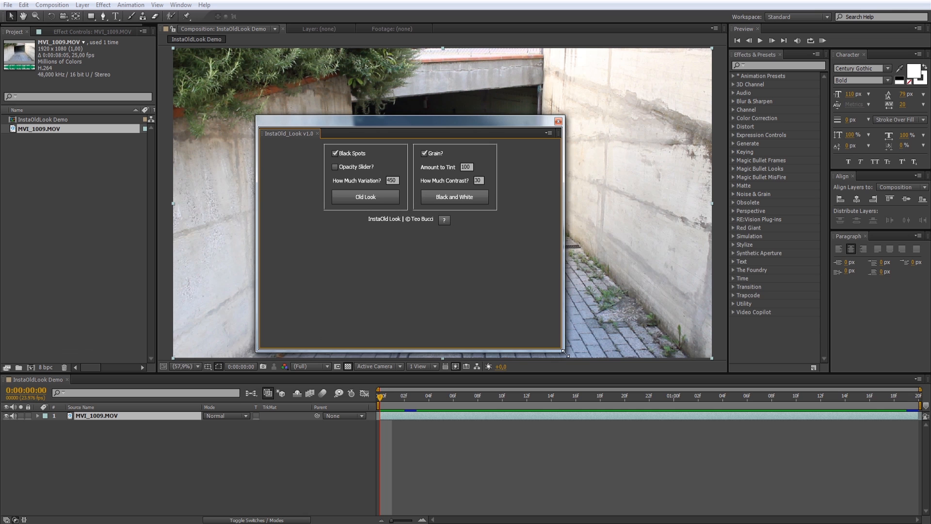
left_click_drag(410, 120, 364, 121)
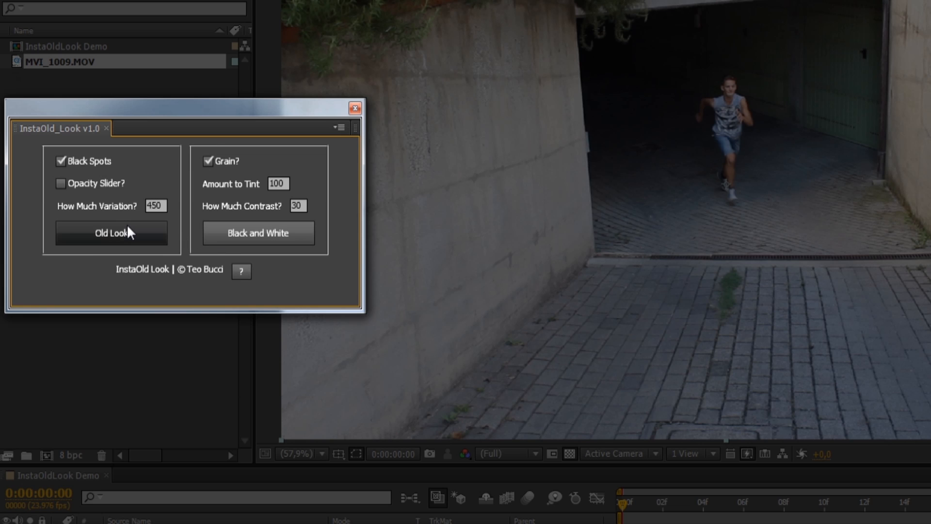
mouse_move(214, 236)
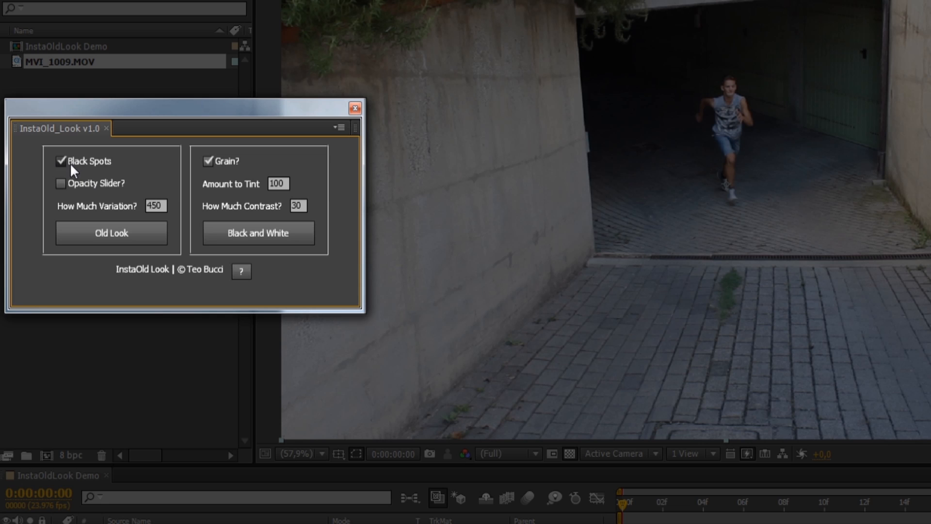
Enable Opacity Slider? in the InstaOld_Look panel, toggling Black Spots off and back on.
left_click(60, 183)
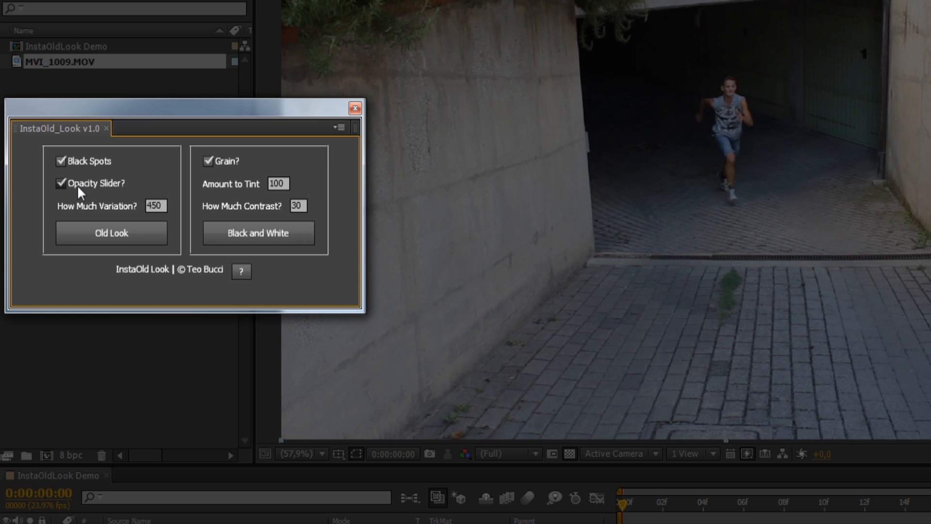
left_click(60, 161)
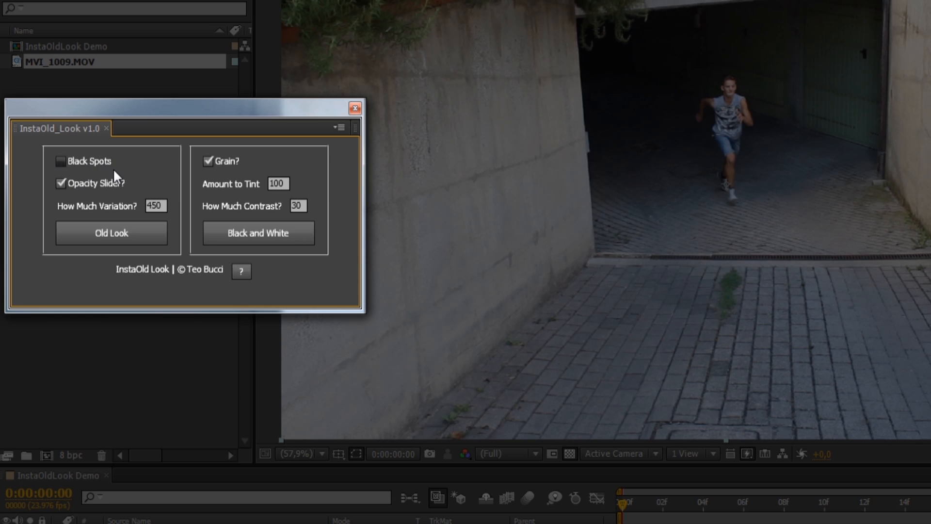
left_click(60, 161)
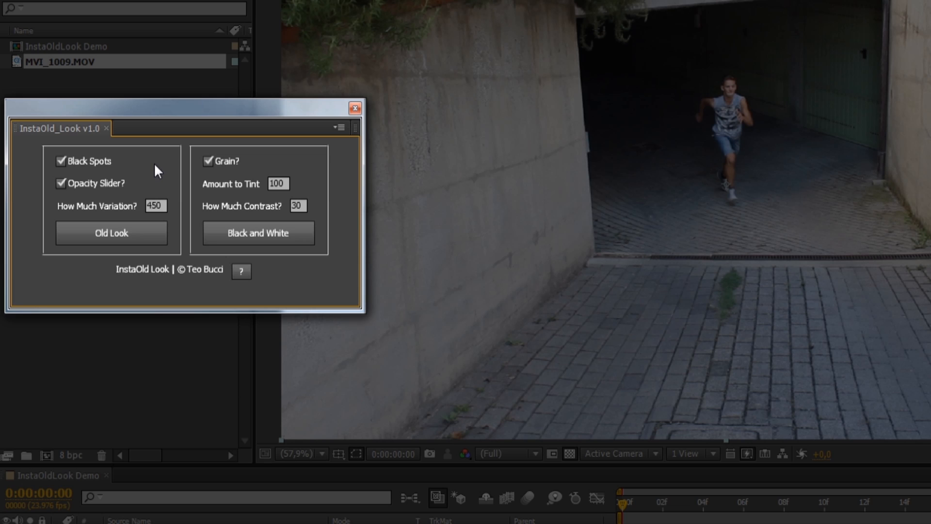
Set How Much Variation? to 500 in the InstaOld_Look panel.
left_click(156, 206)
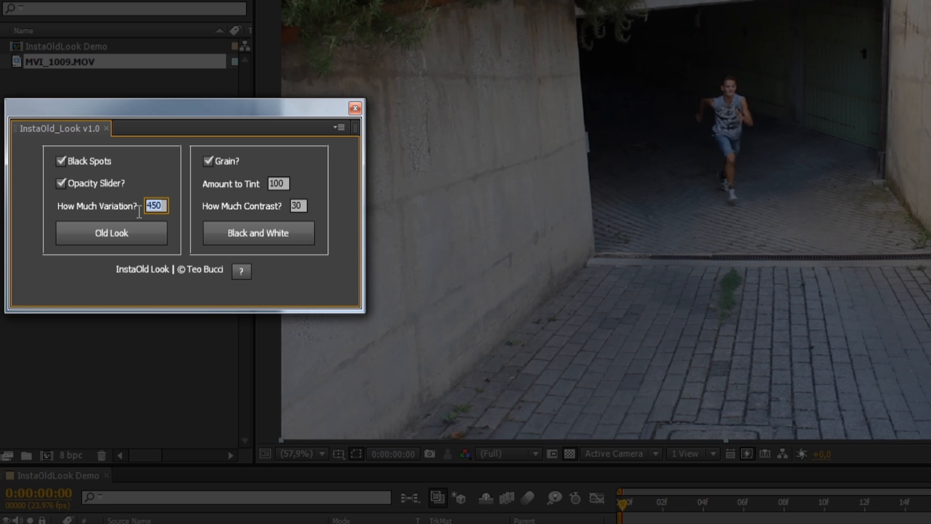
type("500")
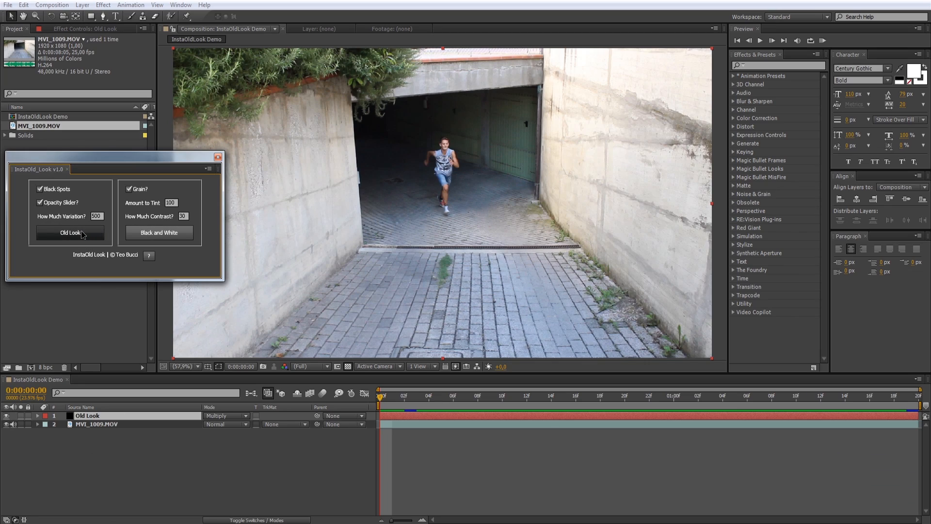
Use the InstaOld_Look panel buttons to add a Black and White solid layer on top.
left_click(70, 232)
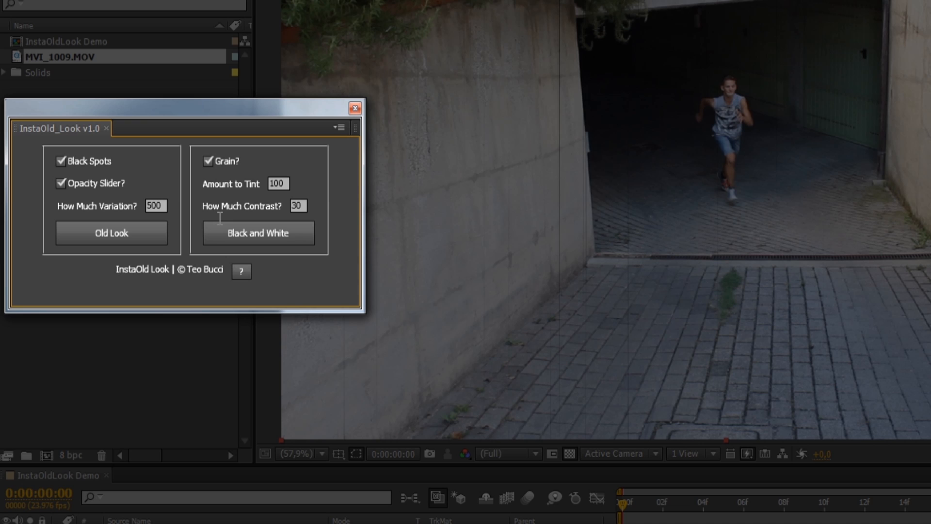
left_click(207, 161)
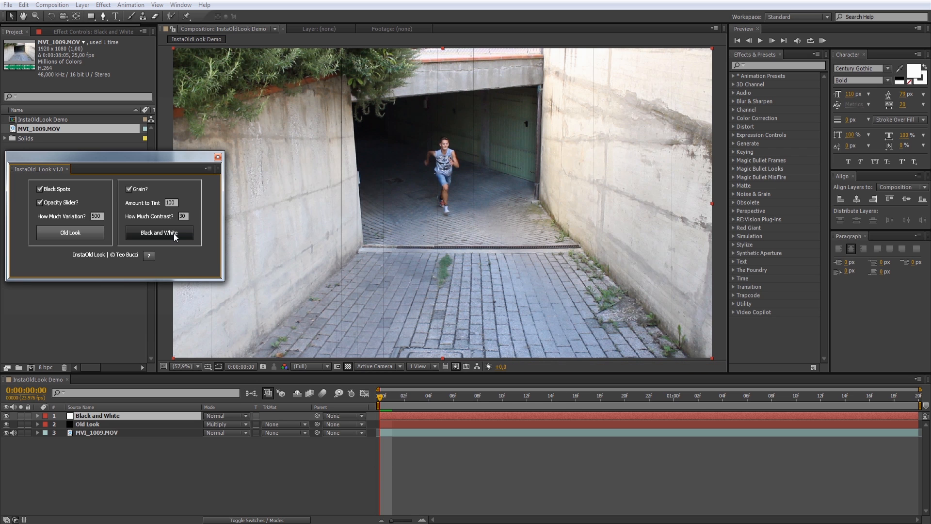
left_click(159, 232)
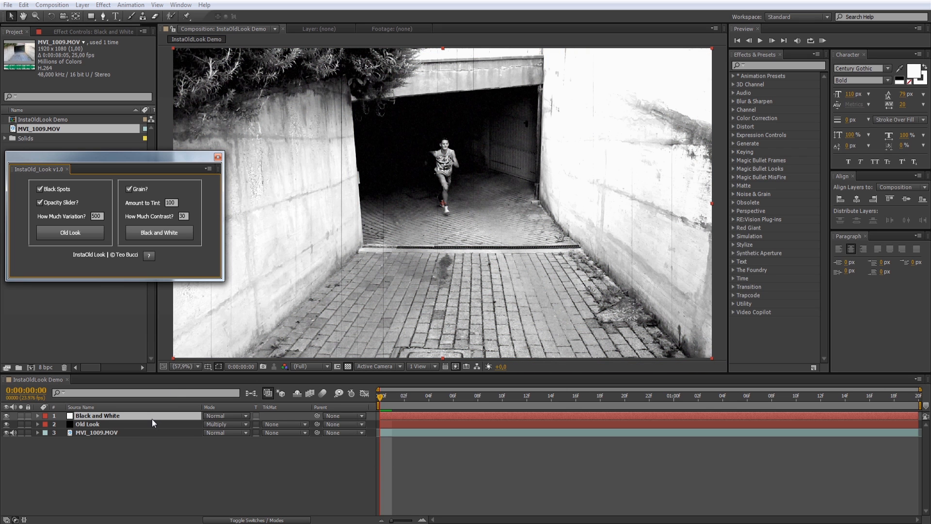